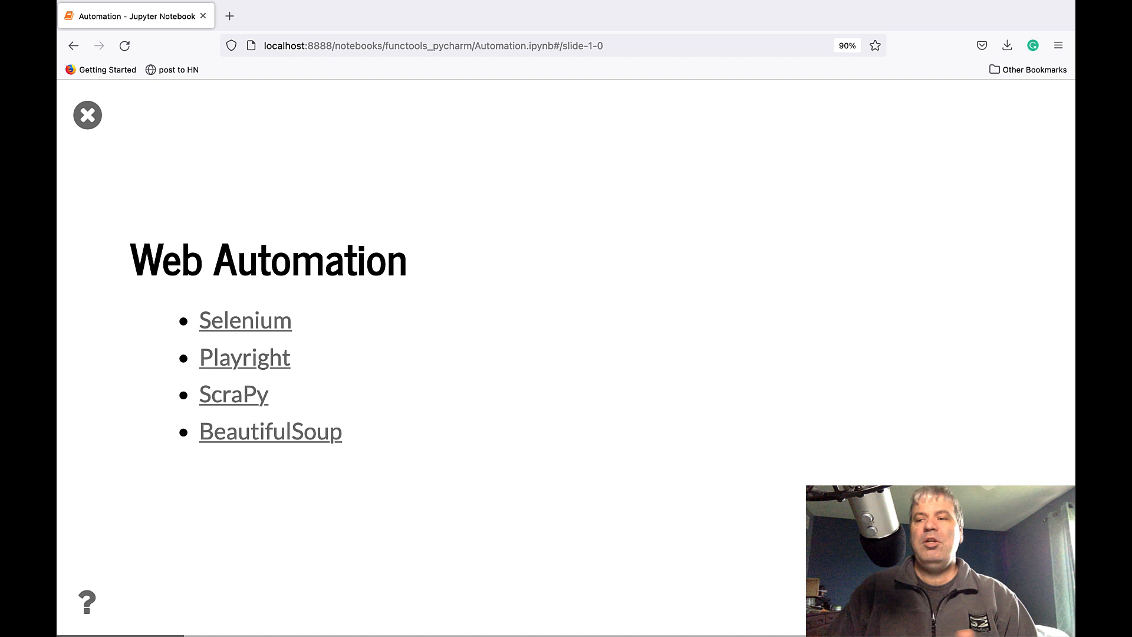
pyautogui.moveTo(245, 320)
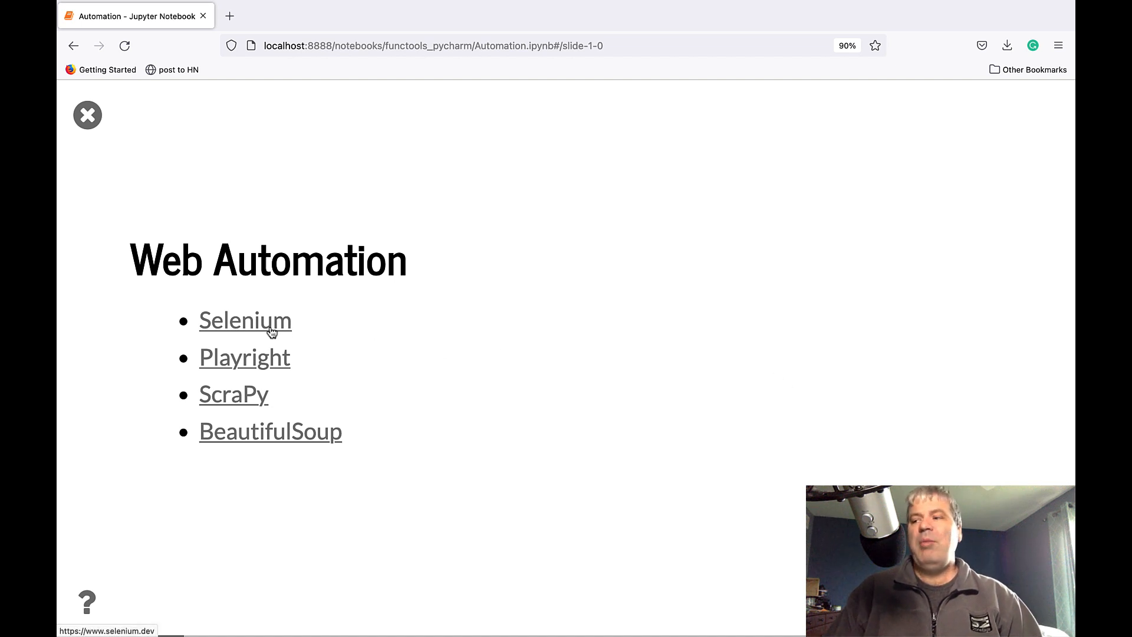
# Visit the Selenium project website from the slide, browse it, and return to the slides.
pyautogui.click(244, 320)
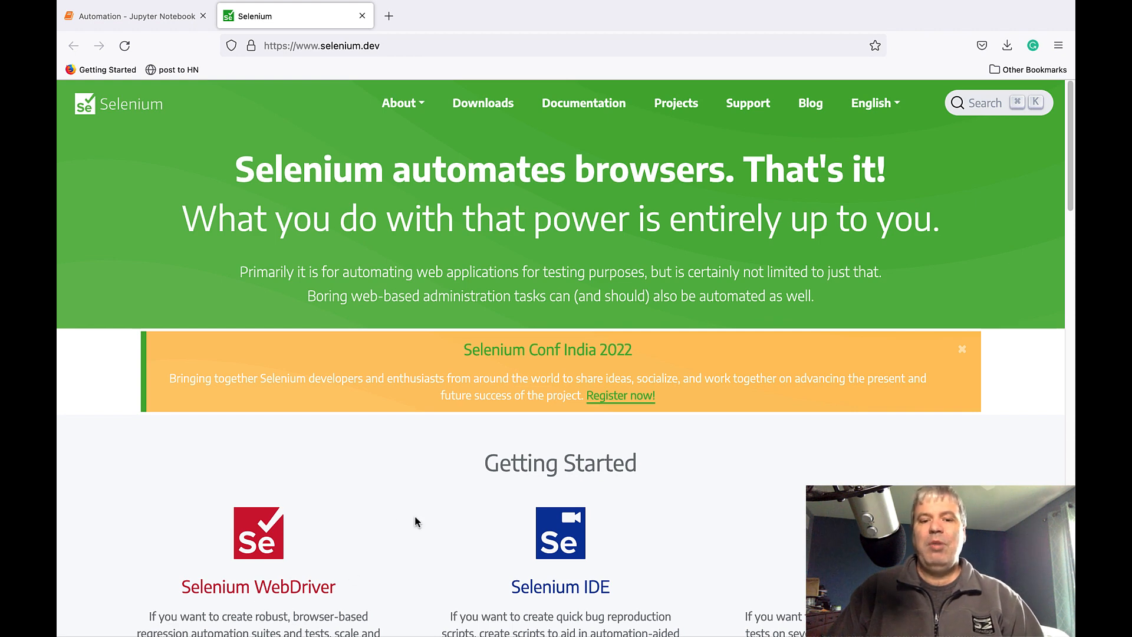
pyautogui.scroll(-3)
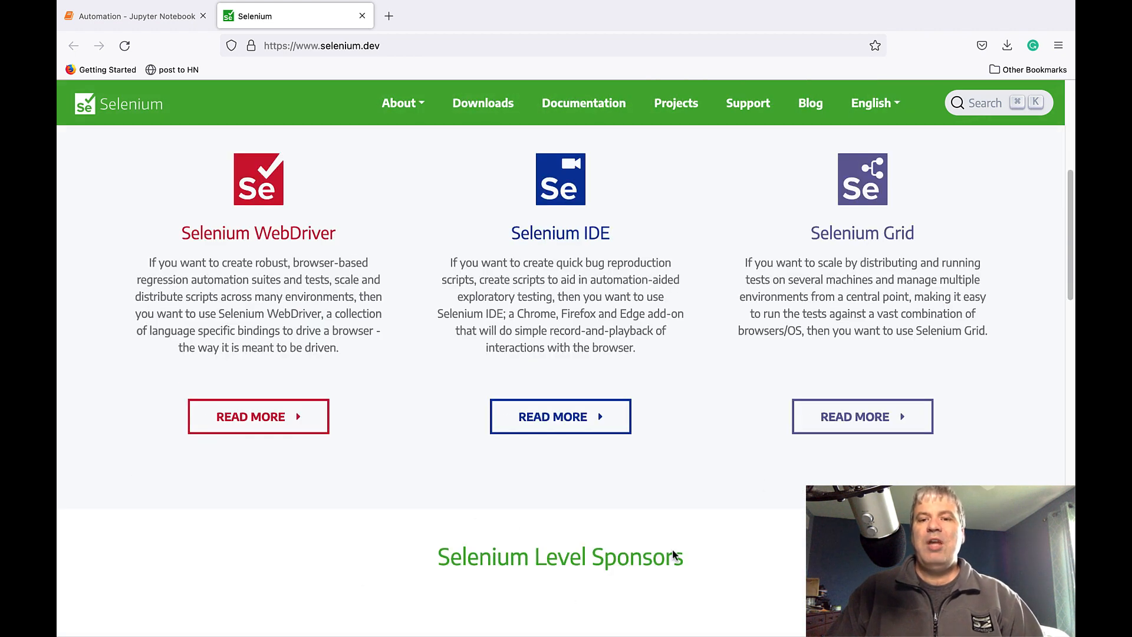
pyautogui.moveTo(694, 414)
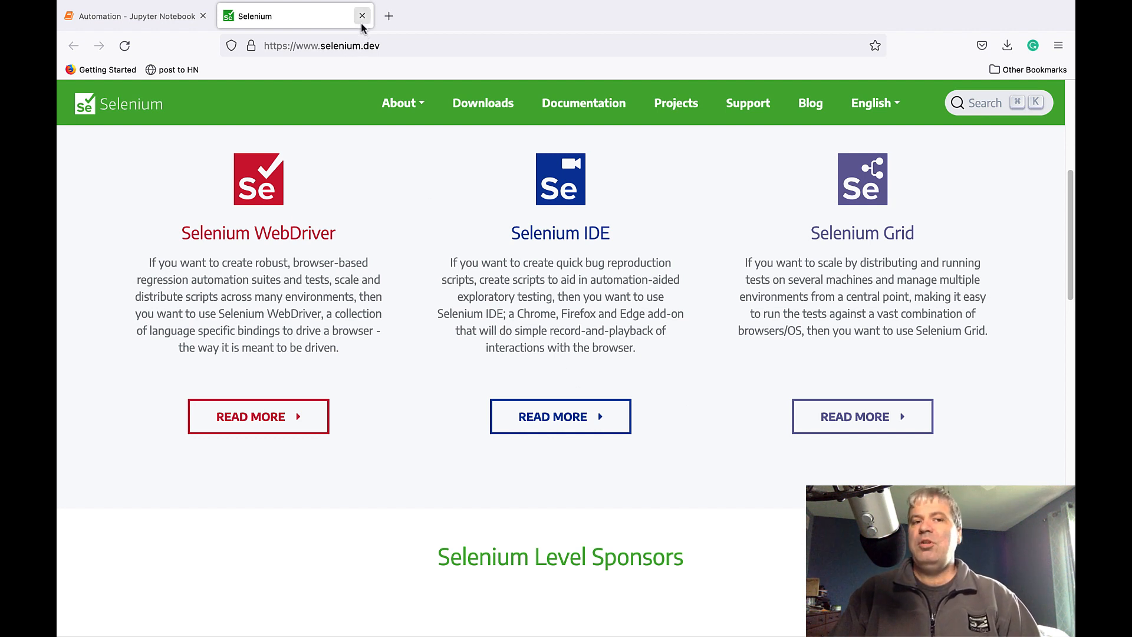
pyautogui.moveTo(362, 24)
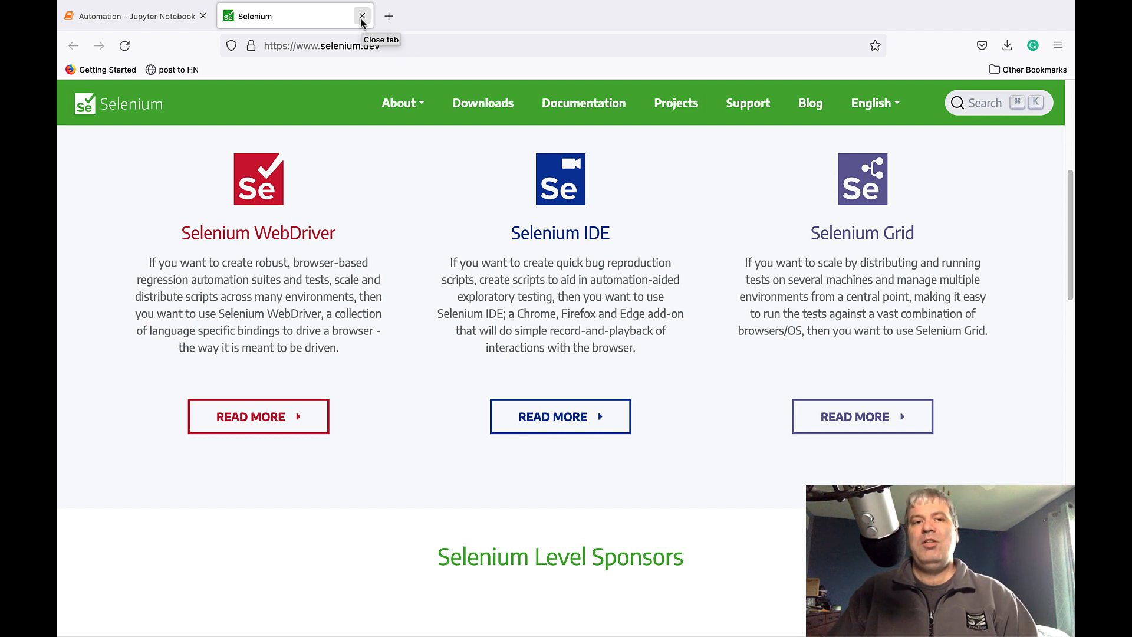
pyautogui.click(362, 15)
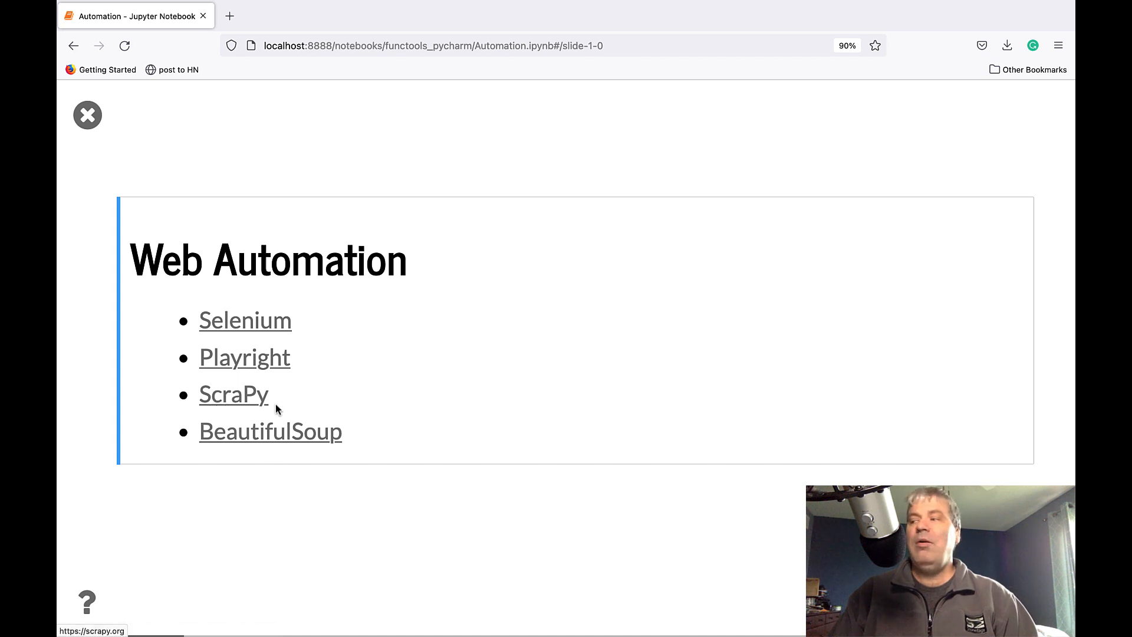
pyautogui.moveTo(469, 411)
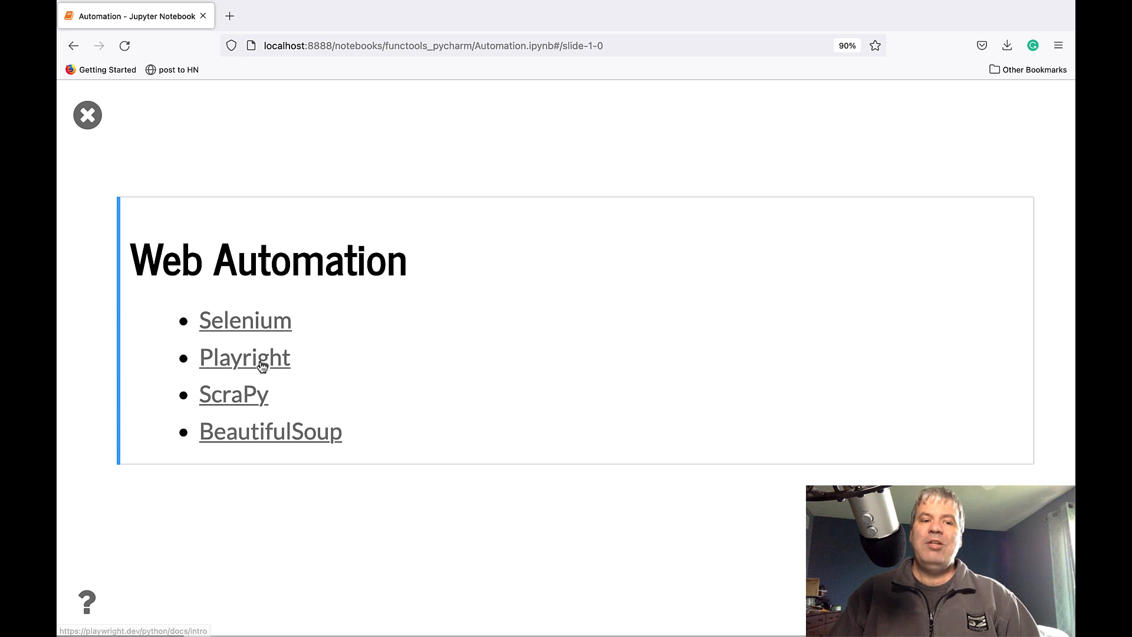
# Browse the Playwright for Python docs, return, then visit the Scrapy website from the slide.
pyautogui.click(244, 356)
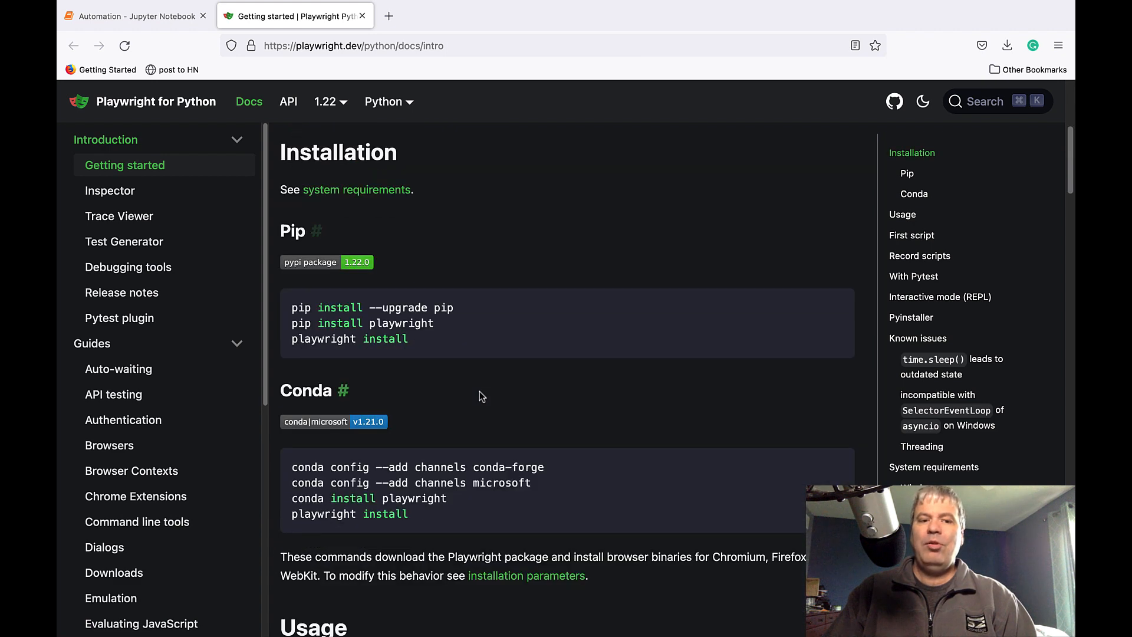
pyautogui.moveTo(410, 402)
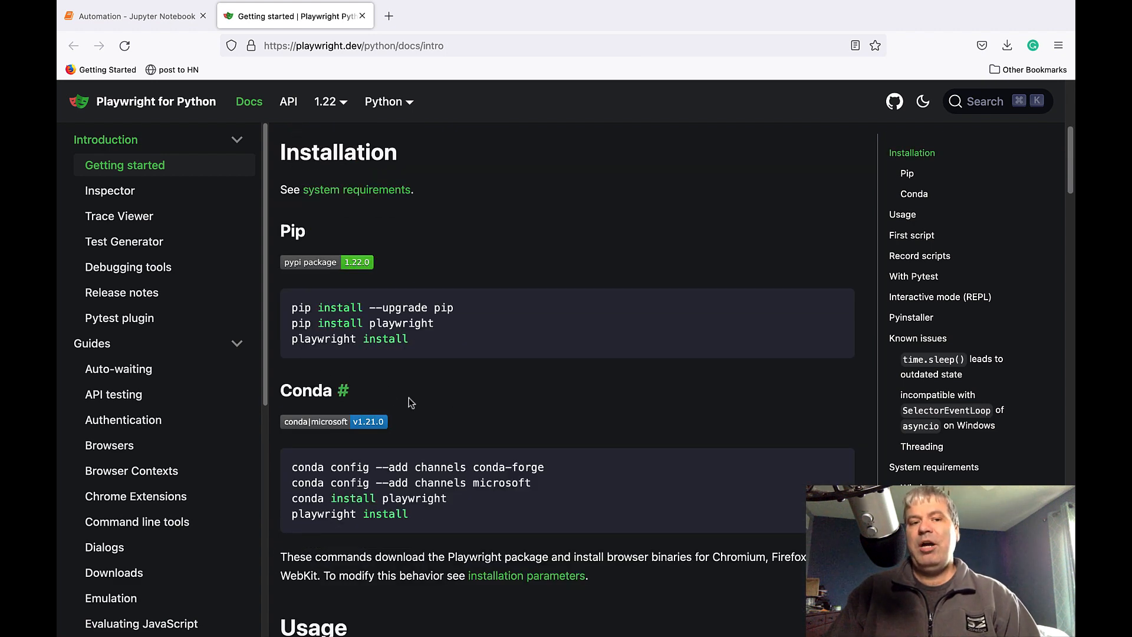
pyautogui.scroll(-3)
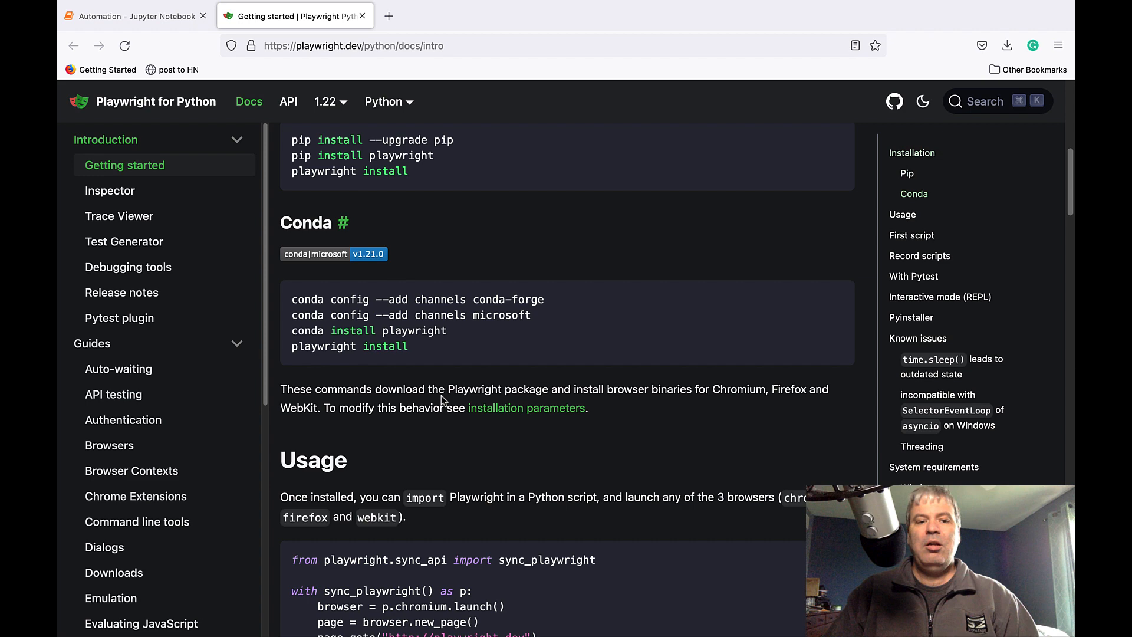
pyautogui.scroll(-3)
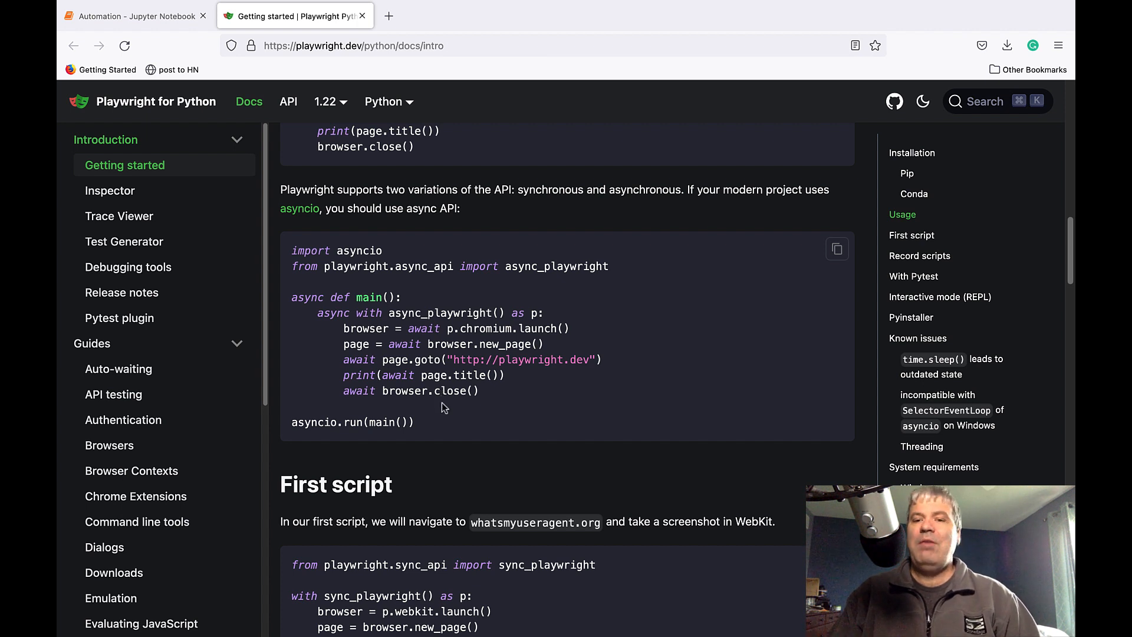
pyautogui.click(134, 15)
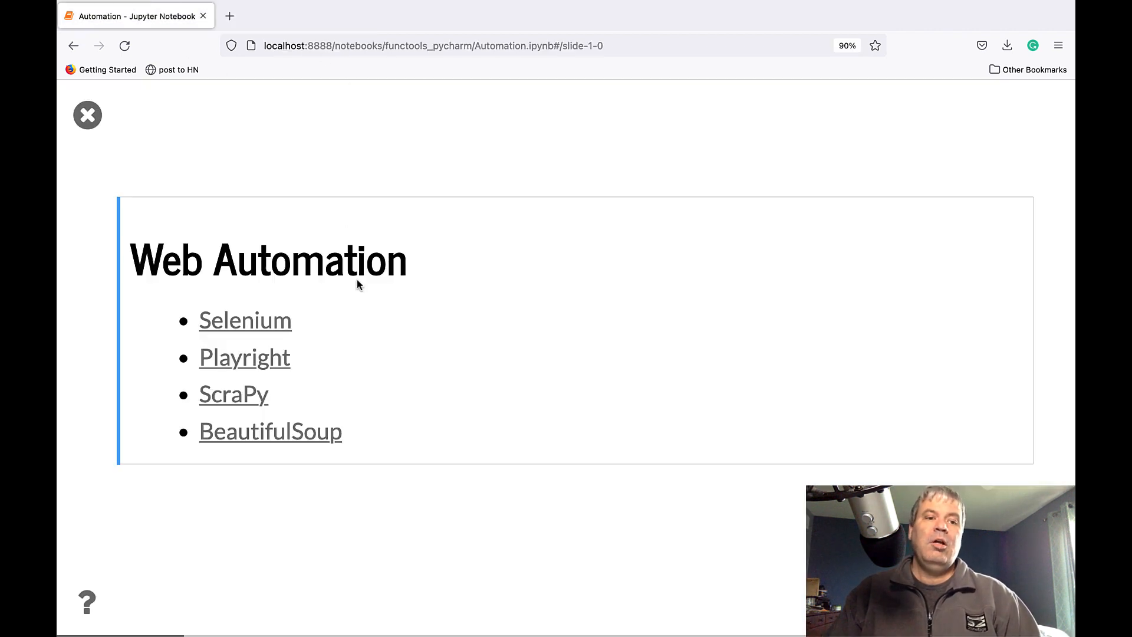
pyautogui.click(234, 394)
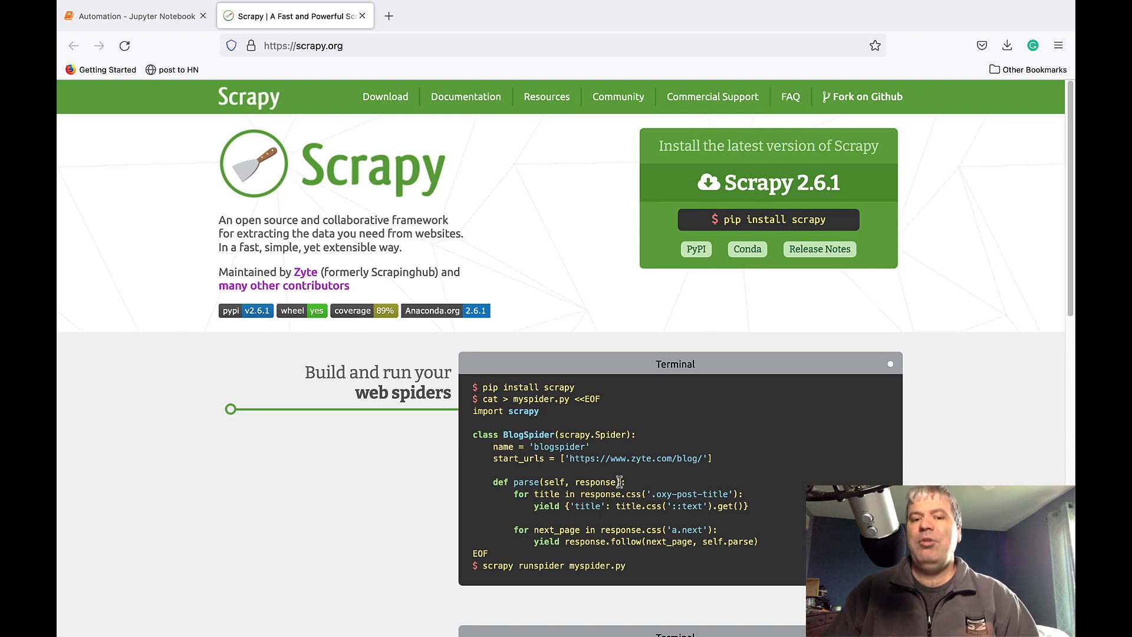
pyautogui.moveTo(356, 44)
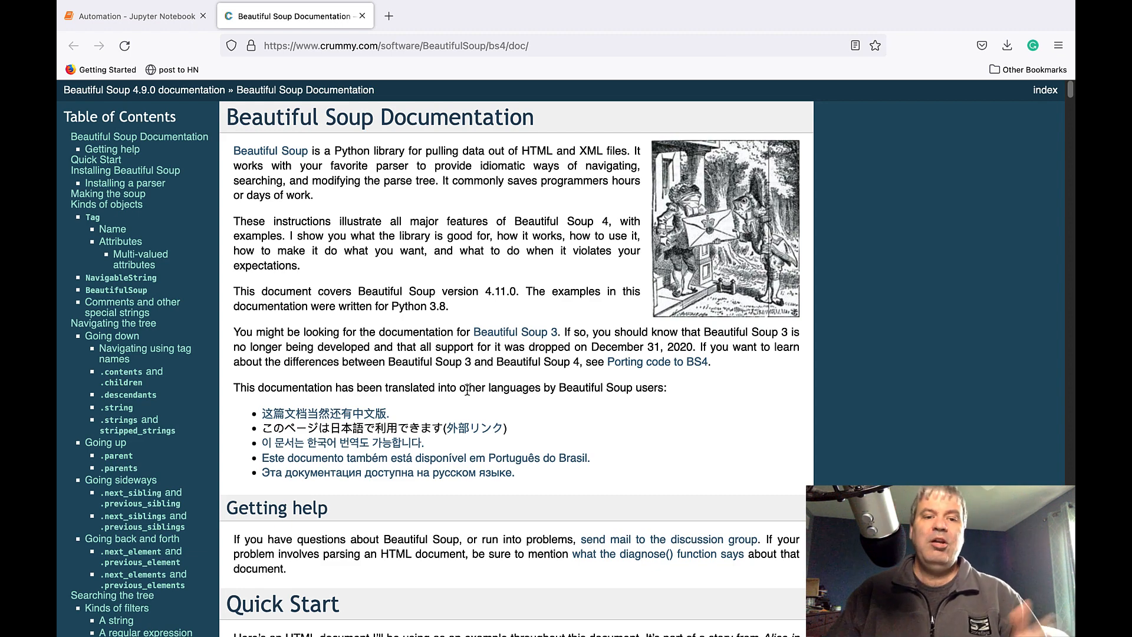
# Scroll the Beautiful Soup docs from the introduction down to the Quick Start section.
pyautogui.scroll(-3)
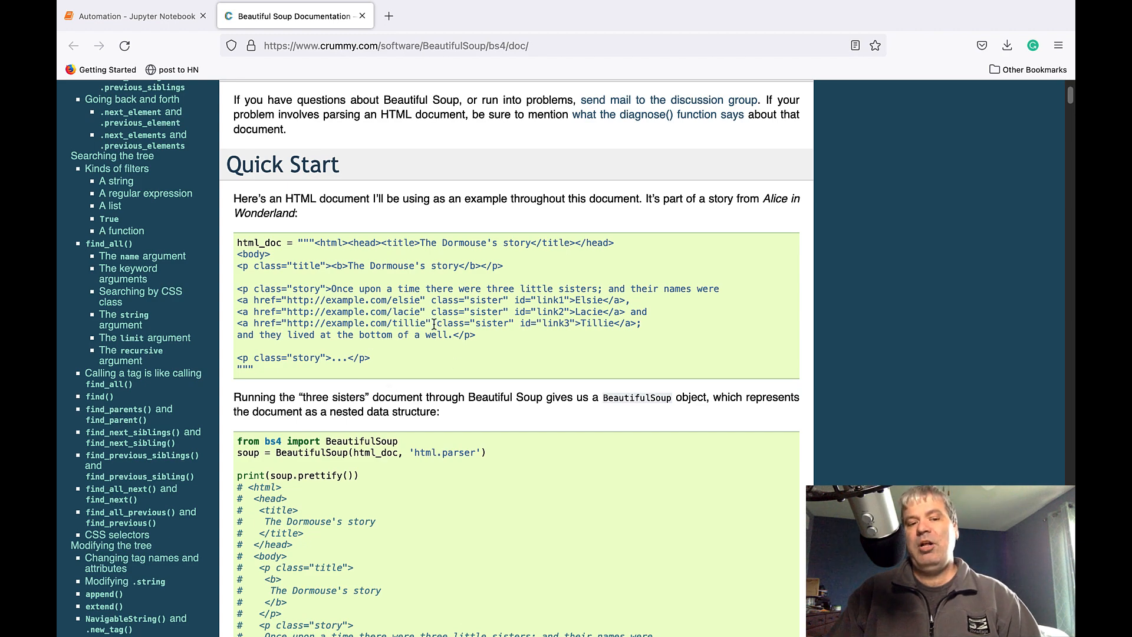
pyautogui.scroll(-3)
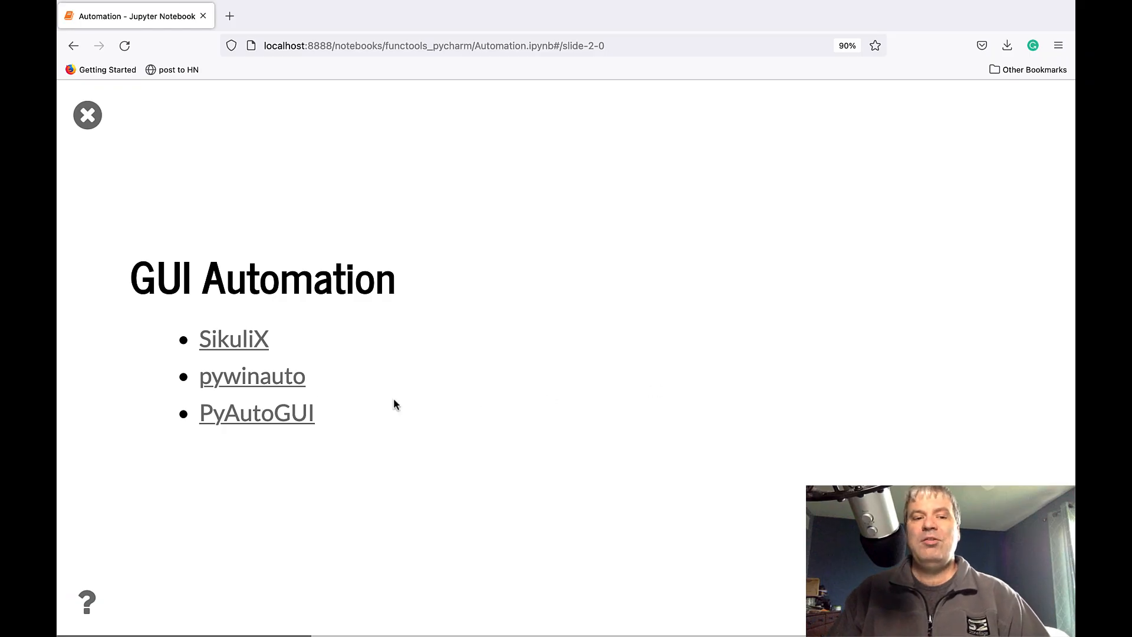
pyautogui.moveTo(520, 115)
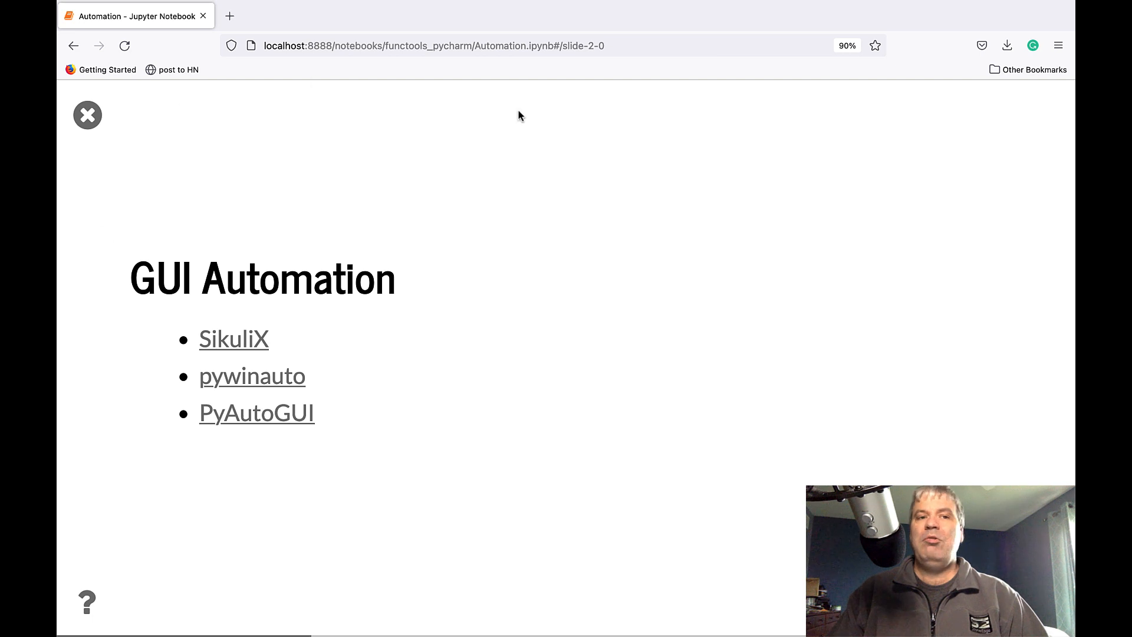
pyautogui.moveTo(179, 70)
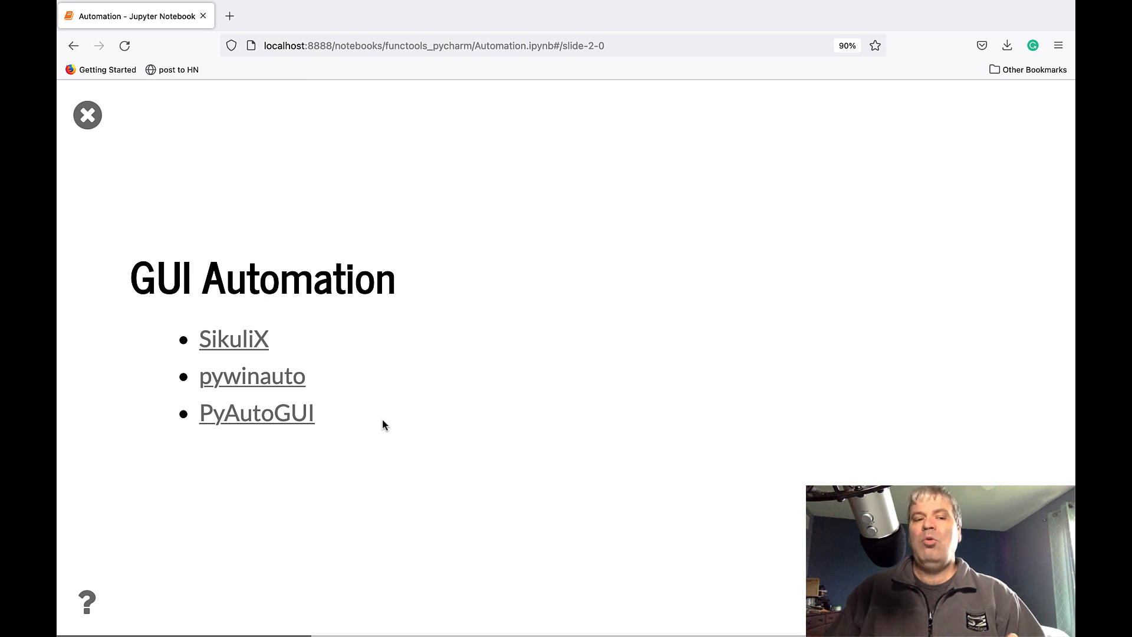
pyautogui.moveTo(251, 344)
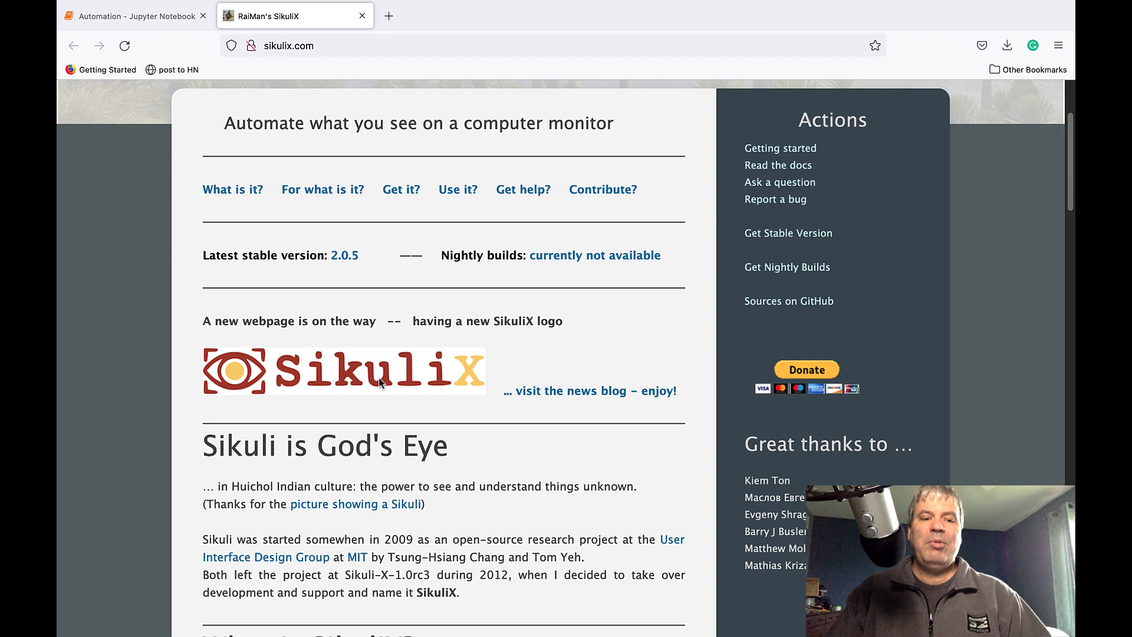
# Scroll the SikuliX site through its overview and languages, then close it back to the slides.
pyautogui.scroll(-3)
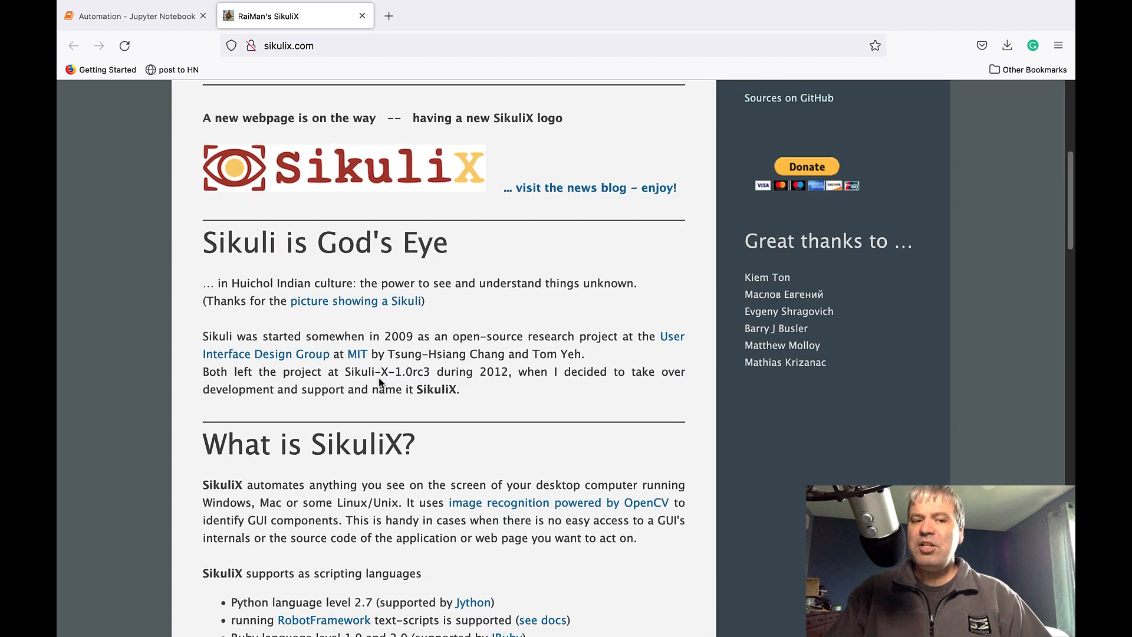
pyautogui.scroll(-3)
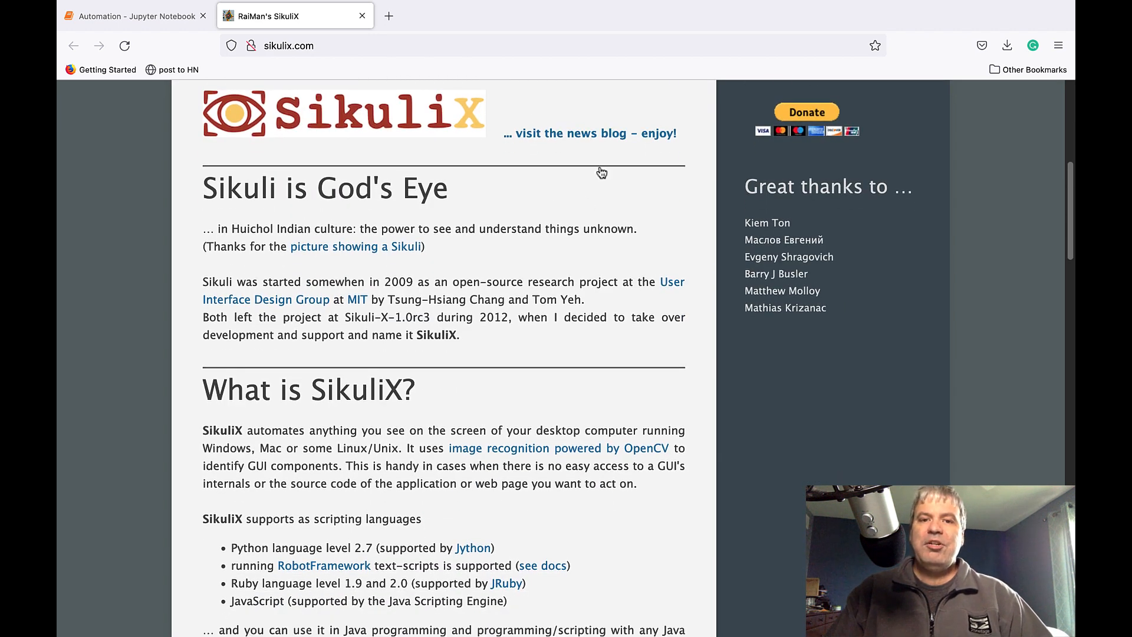
pyautogui.scroll(-3)
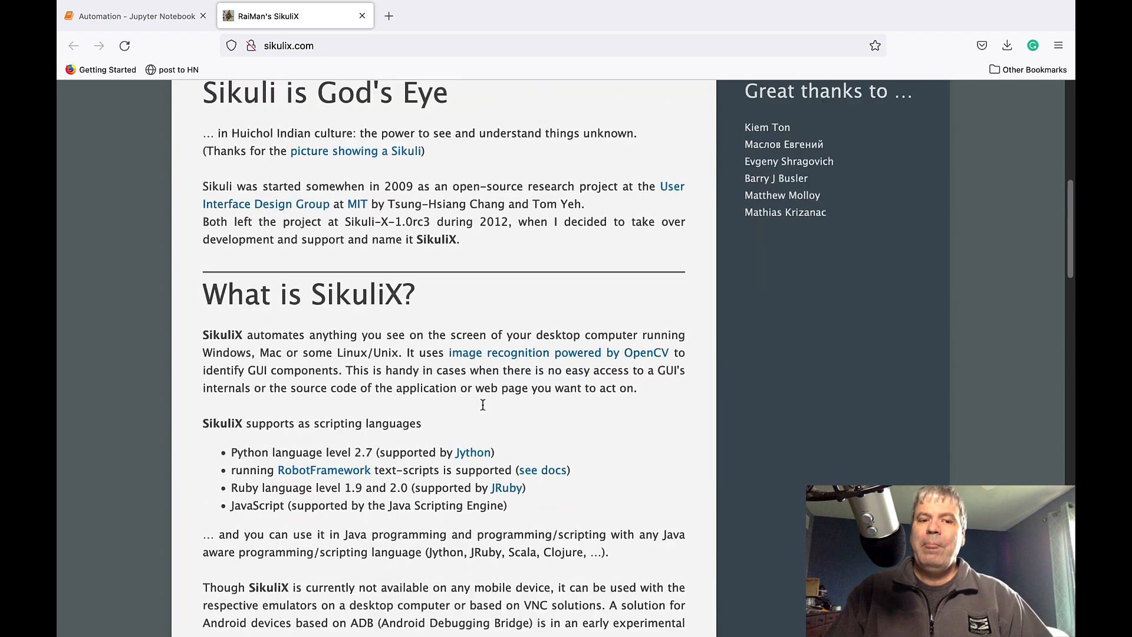
pyautogui.scroll(-3)
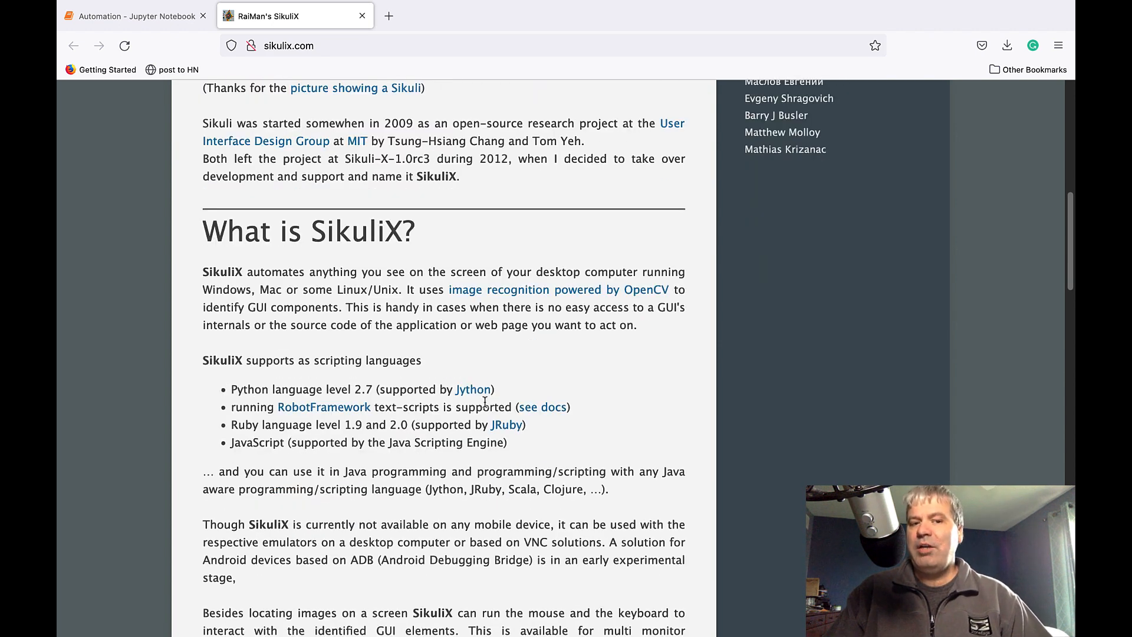
pyautogui.scroll(-3)
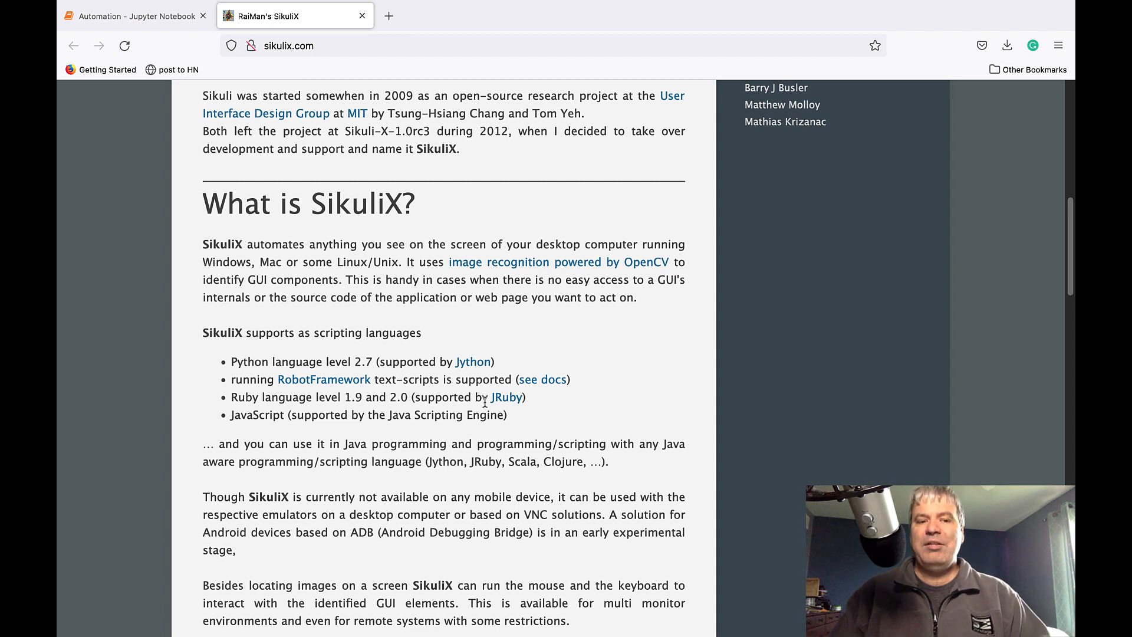
pyautogui.moveTo(353, 477)
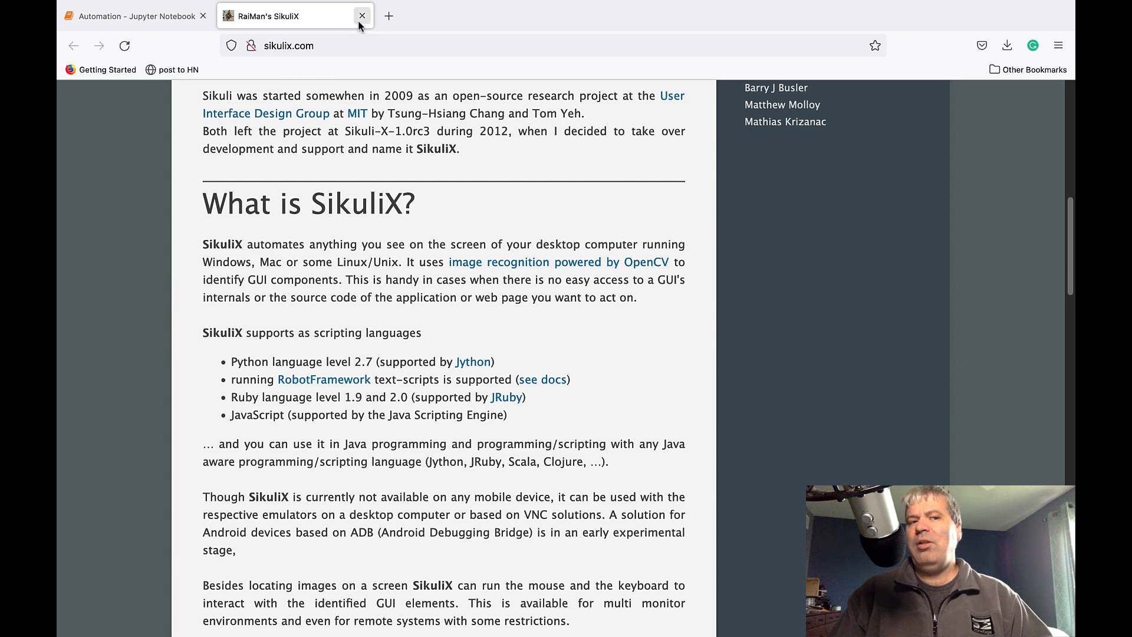
pyautogui.click(363, 15)
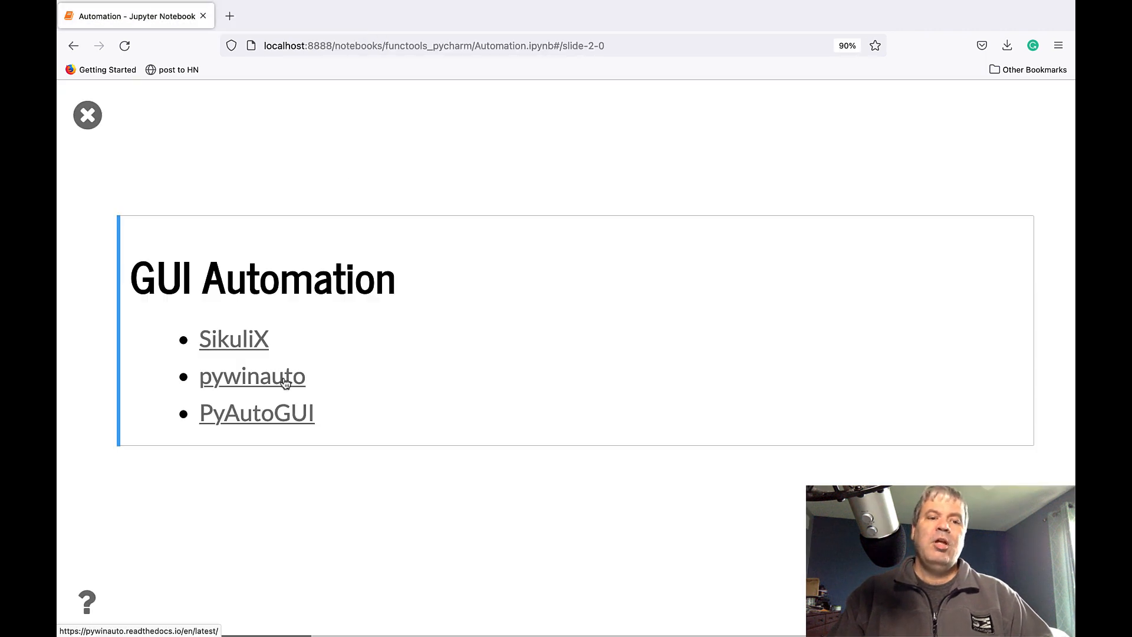
pyautogui.moveTo(288, 386)
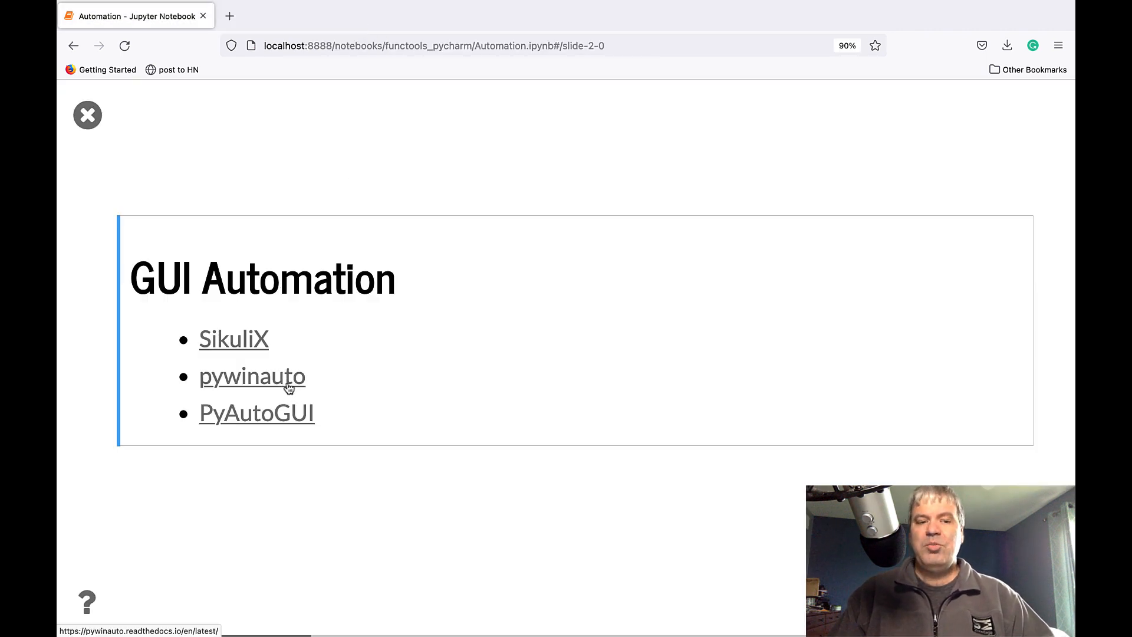
pyautogui.click(253, 375)
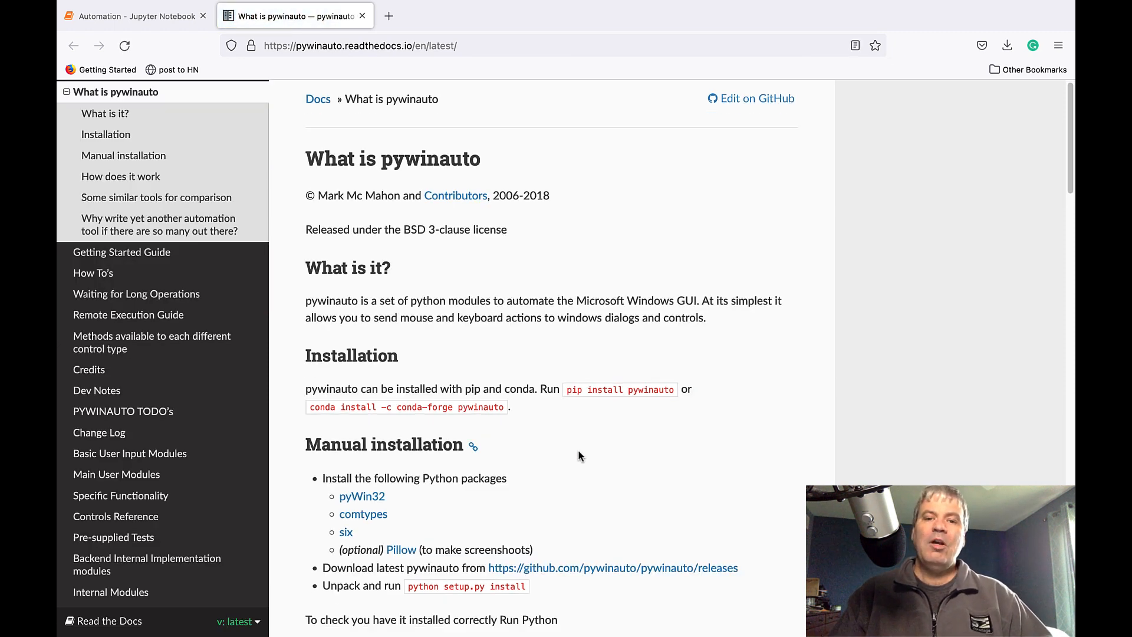
pyautogui.scroll(-3)
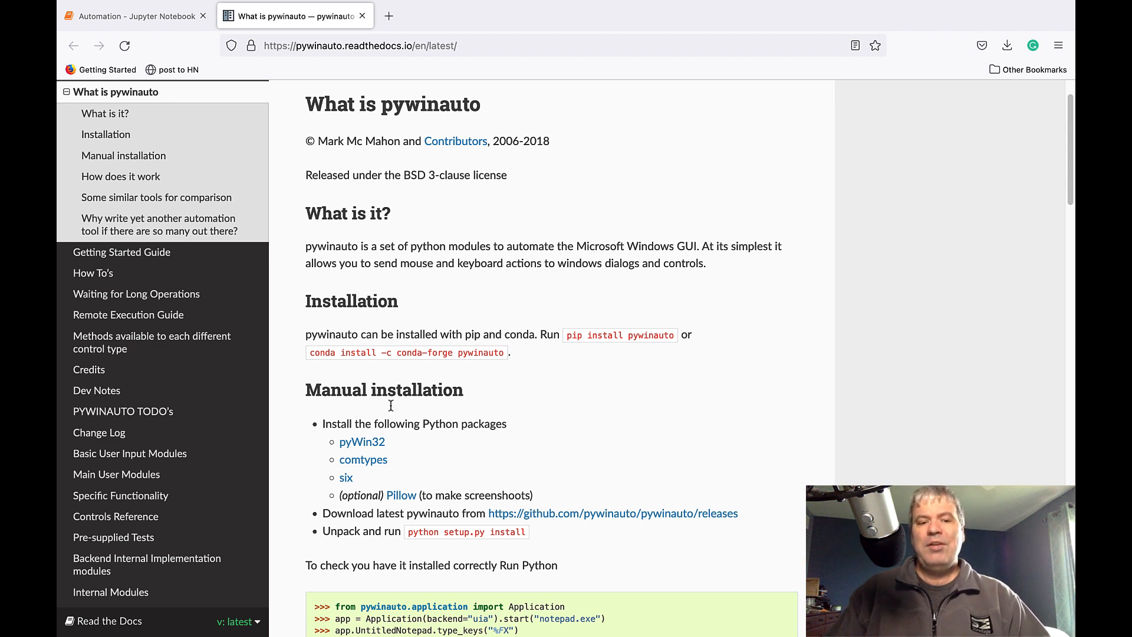
pyautogui.moveTo(361, 446)
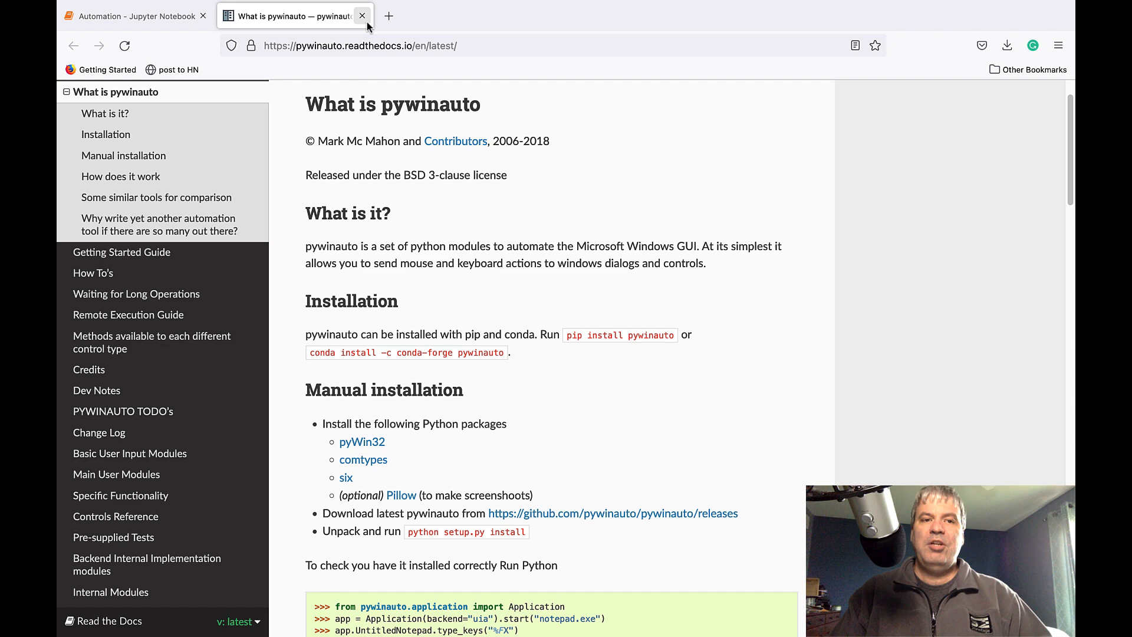
pyautogui.click(362, 16)
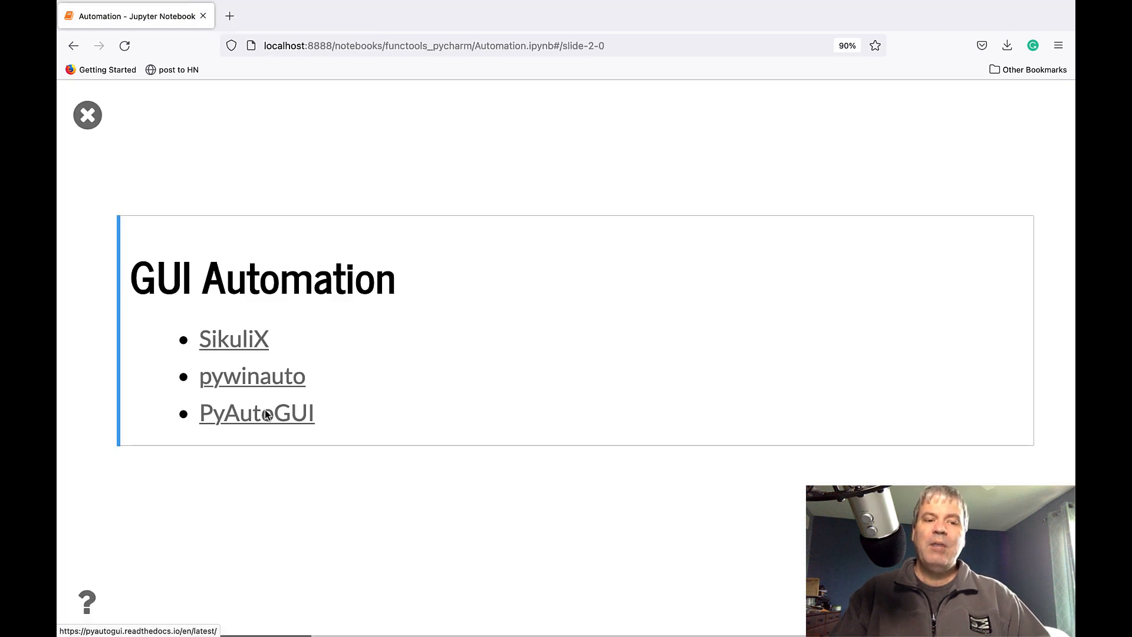
# Visit the PyAutoGUI documentation from the slide and browse its features and examples.
pyautogui.click(256, 413)
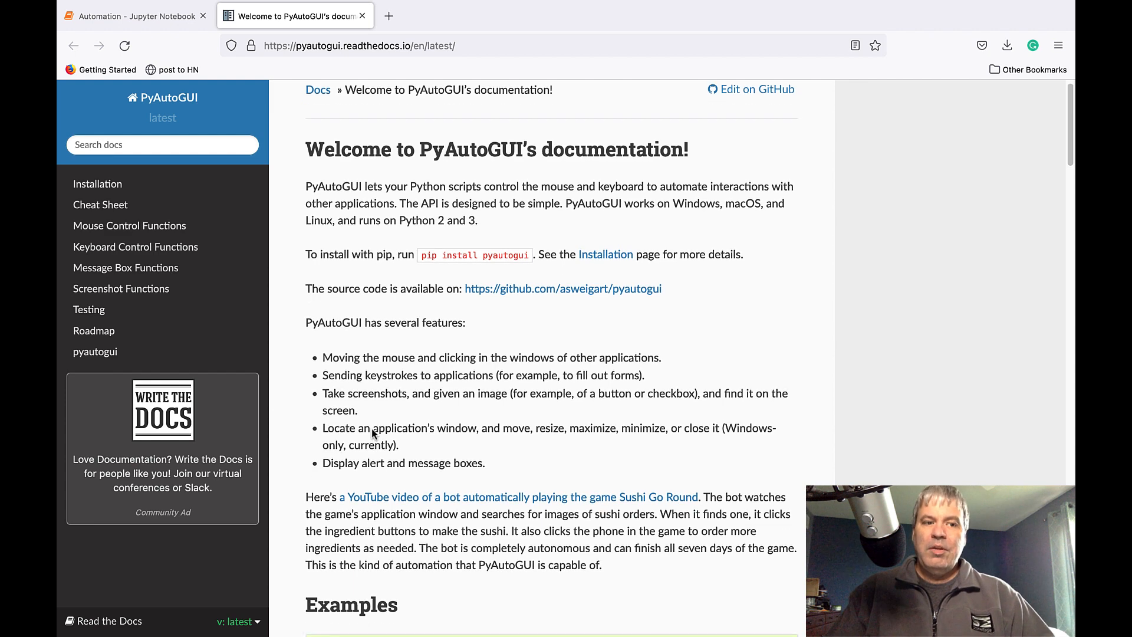
pyautogui.scroll(-3)
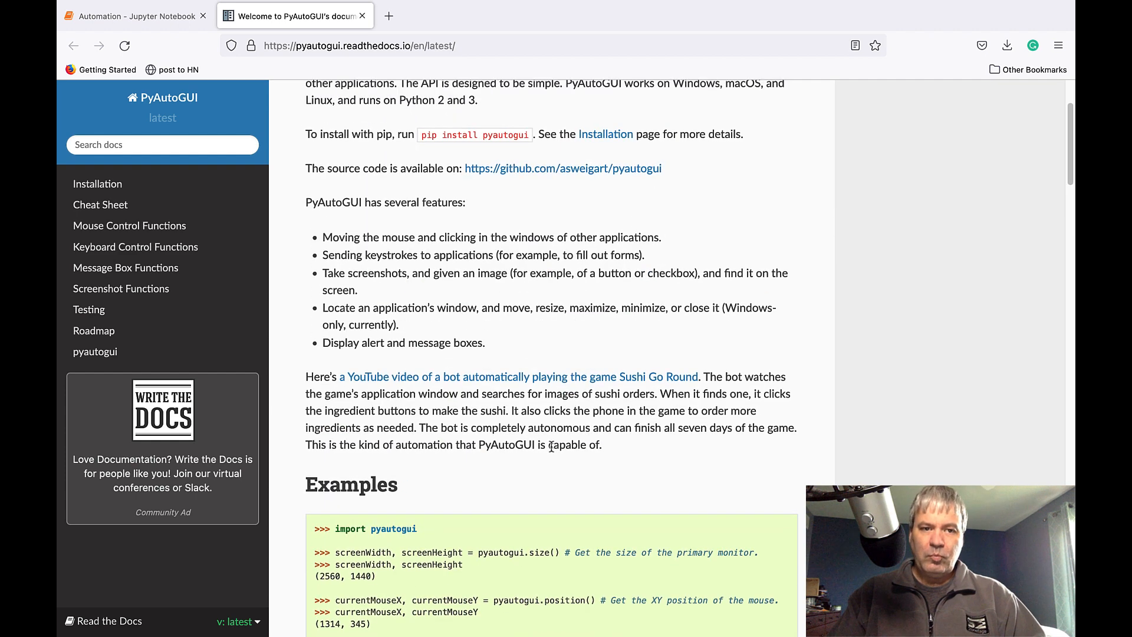
pyautogui.scroll(3)
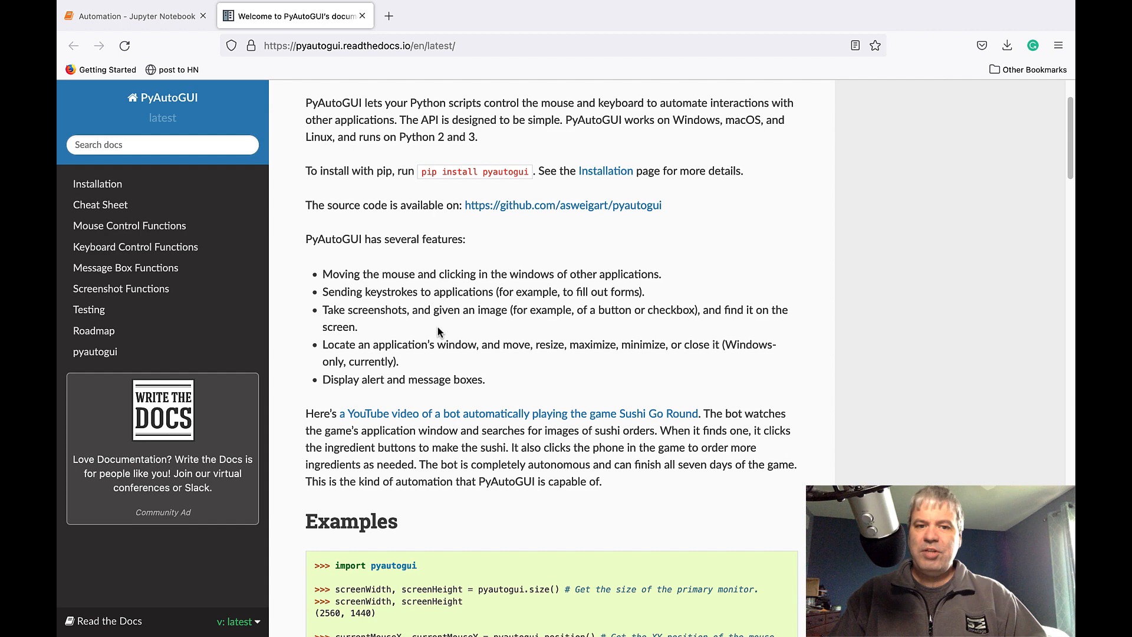
pyautogui.moveTo(552, 459)
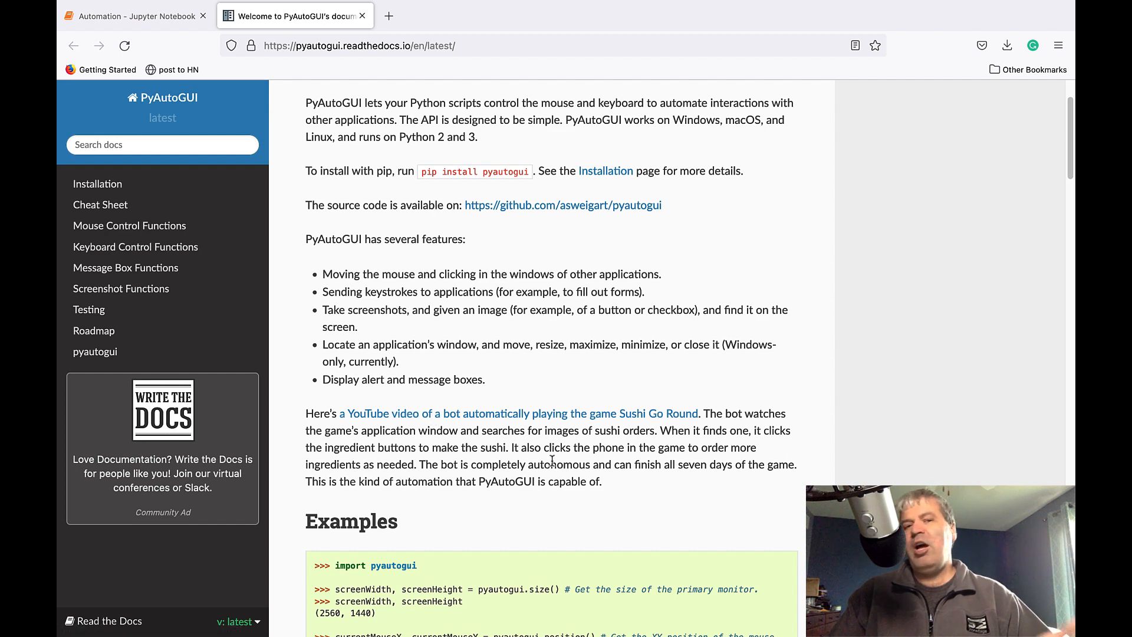
pyautogui.scroll(3)
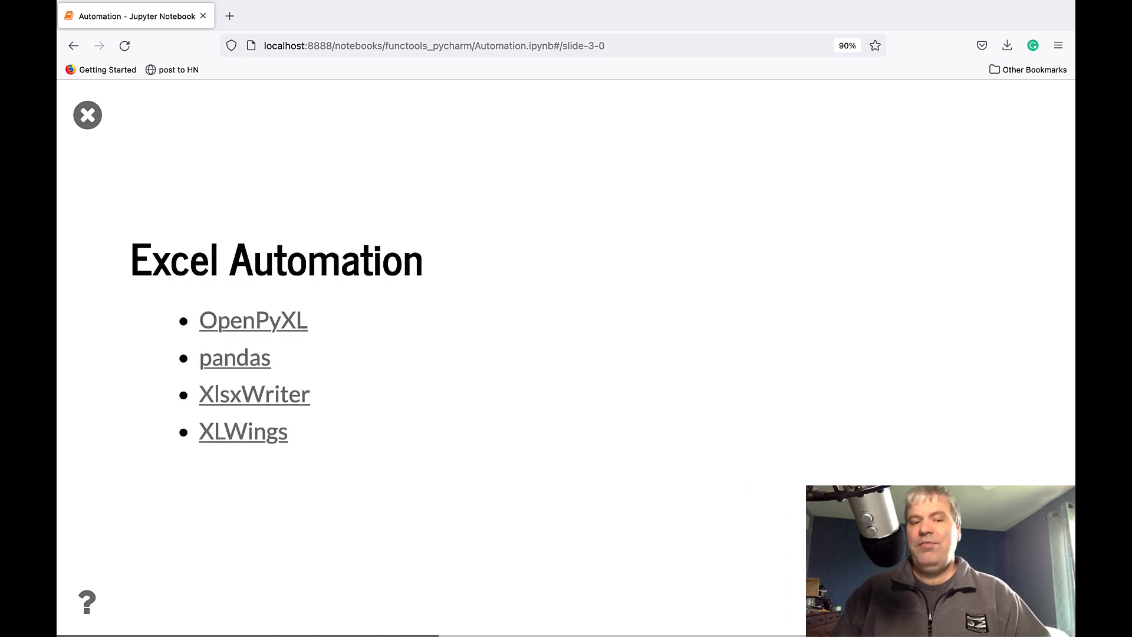
pyautogui.moveTo(422, 476)
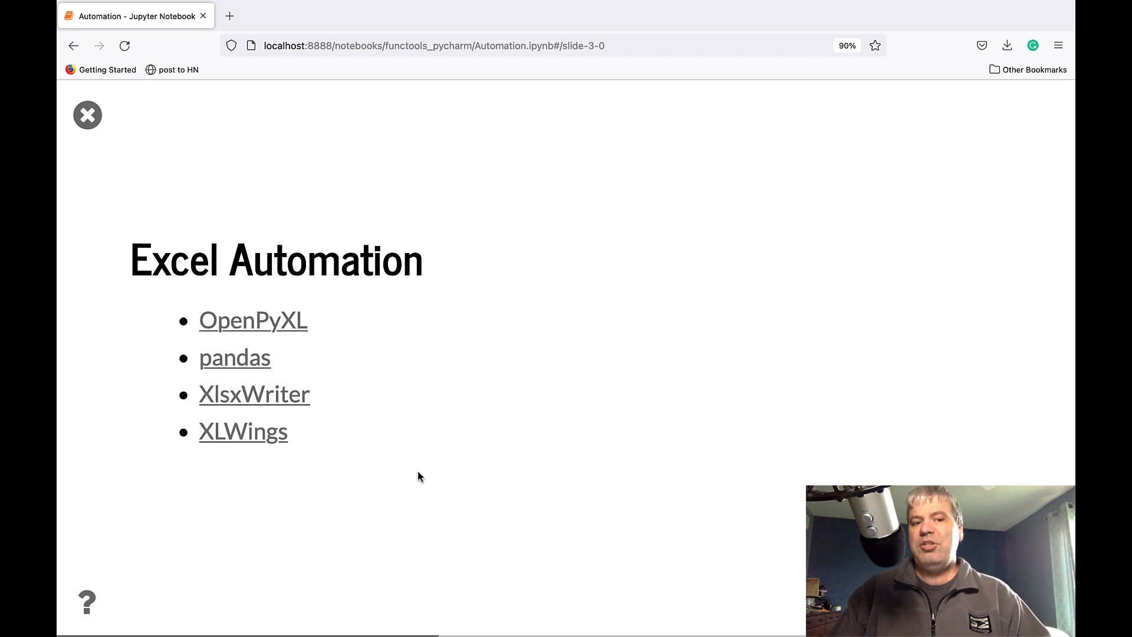
pyautogui.moveTo(450, 436)
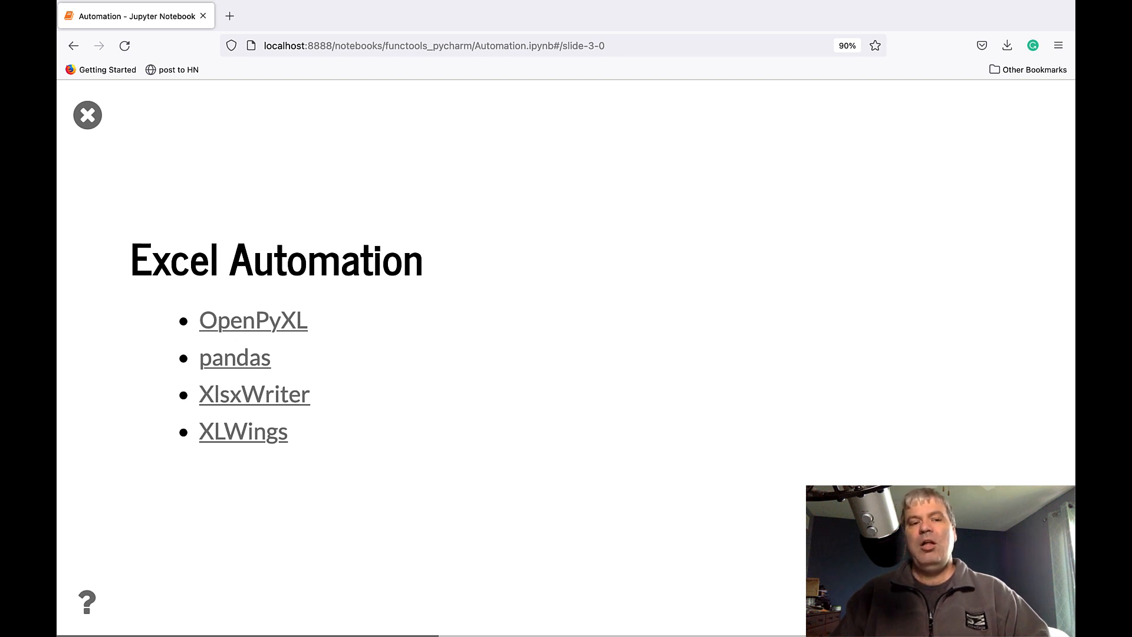
pyautogui.moveTo(254, 320)
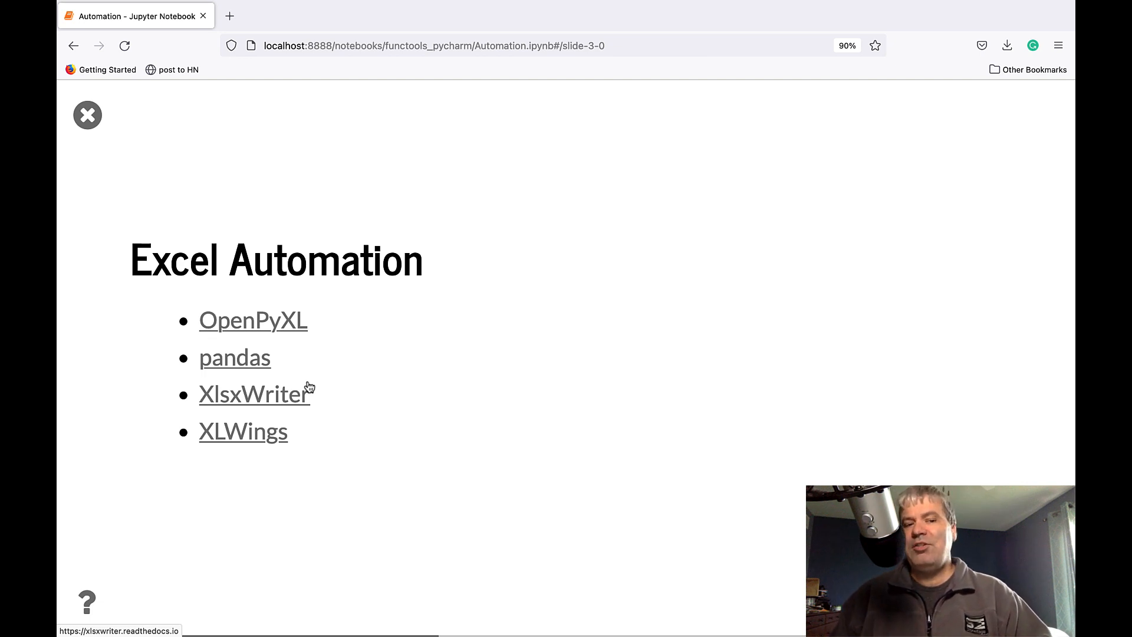
pyautogui.moveTo(389, 474)
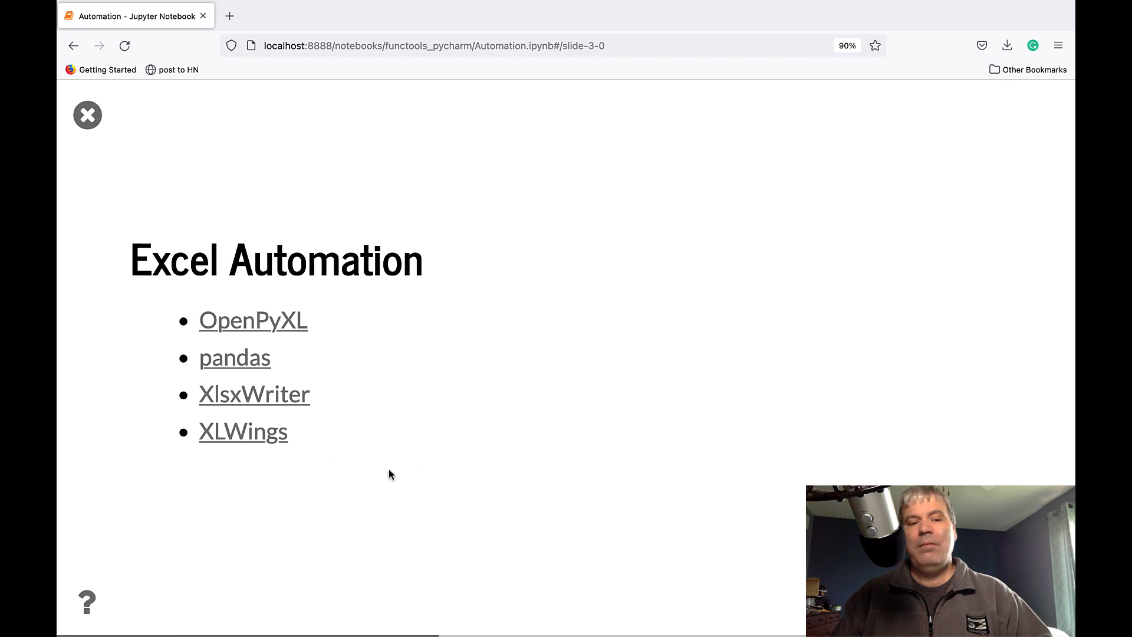
pyautogui.moveTo(255, 394)
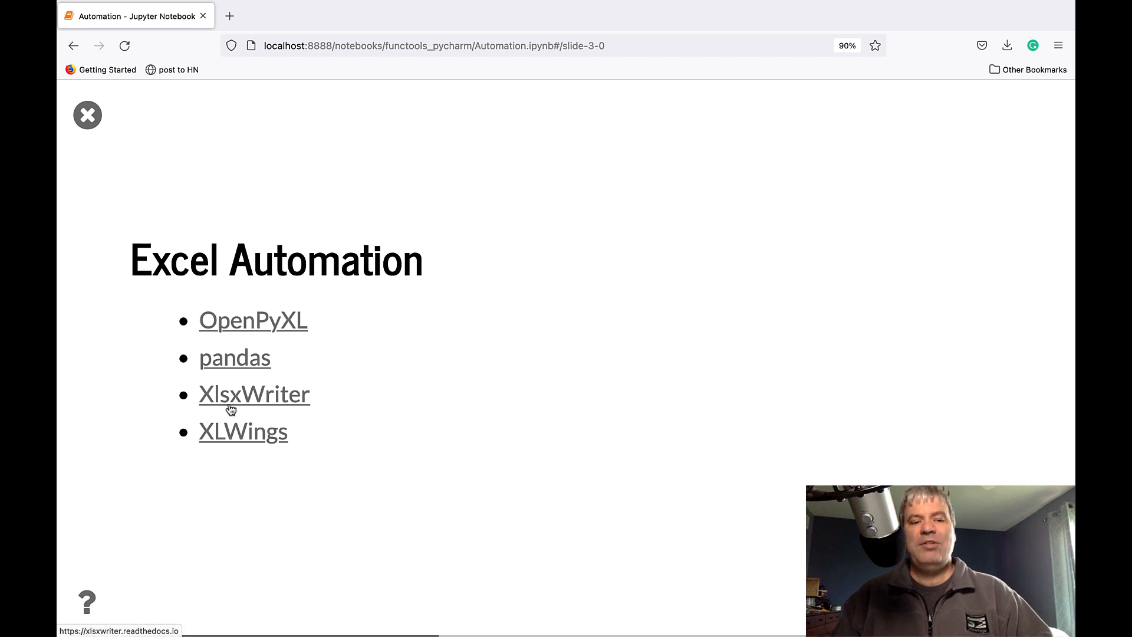
pyautogui.moveTo(646, 536)
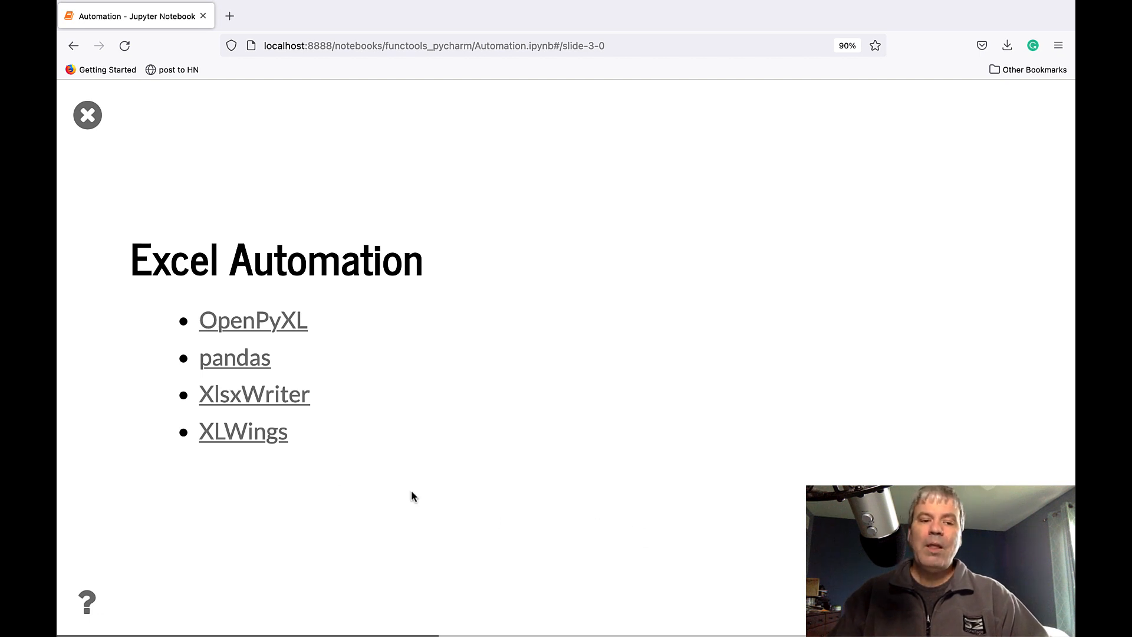
pyautogui.moveTo(454, 540)
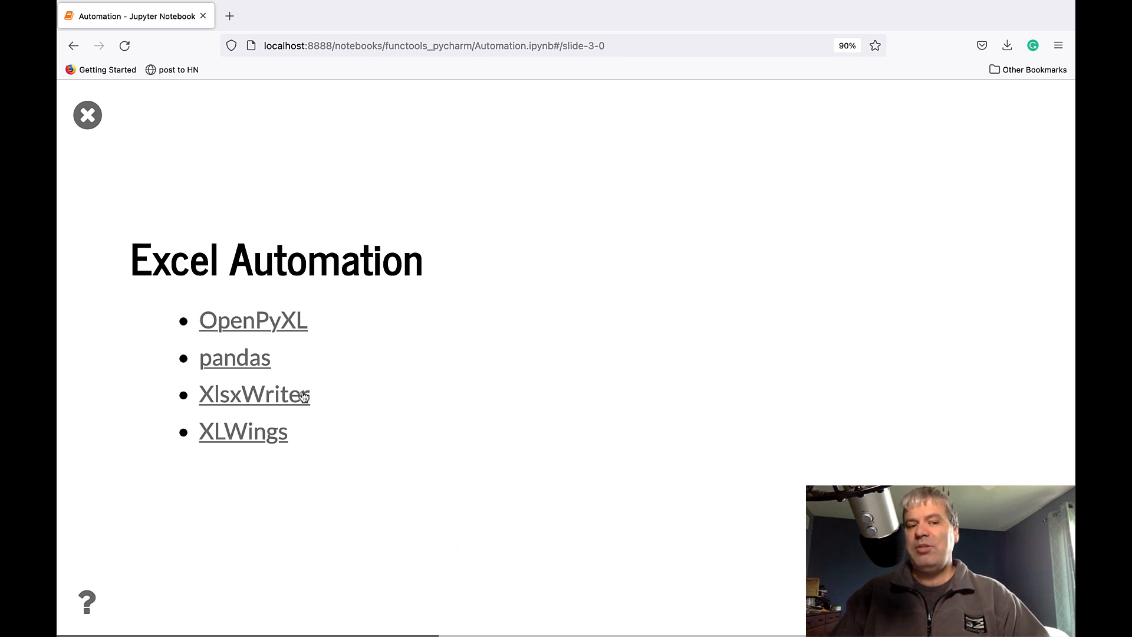
pyautogui.moveTo(516, 537)
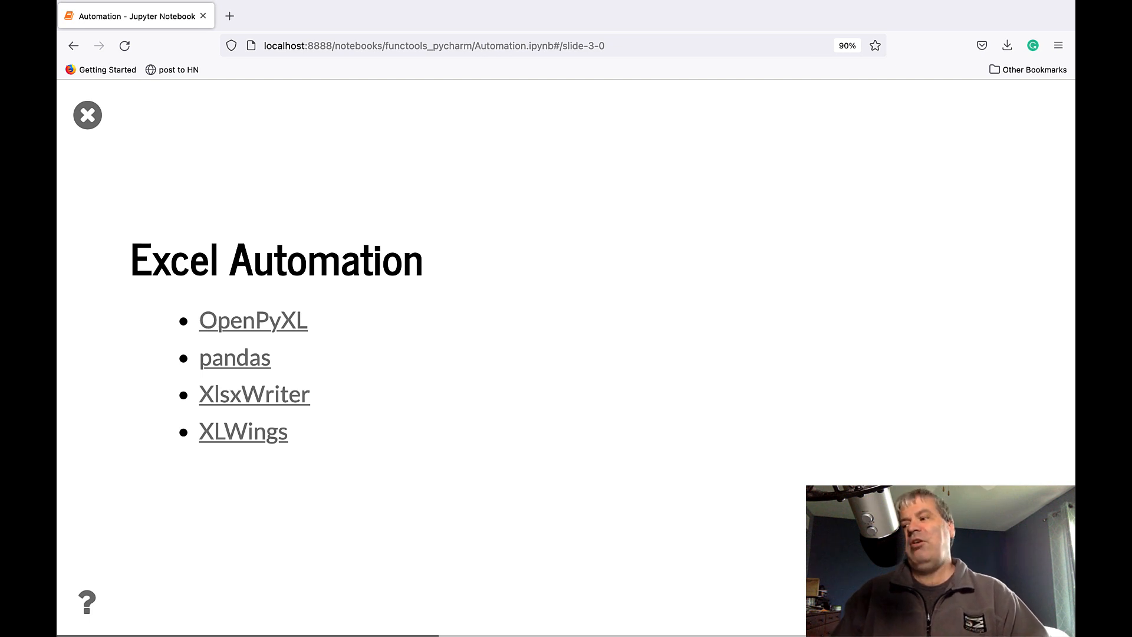
pyautogui.moveTo(384, 566)
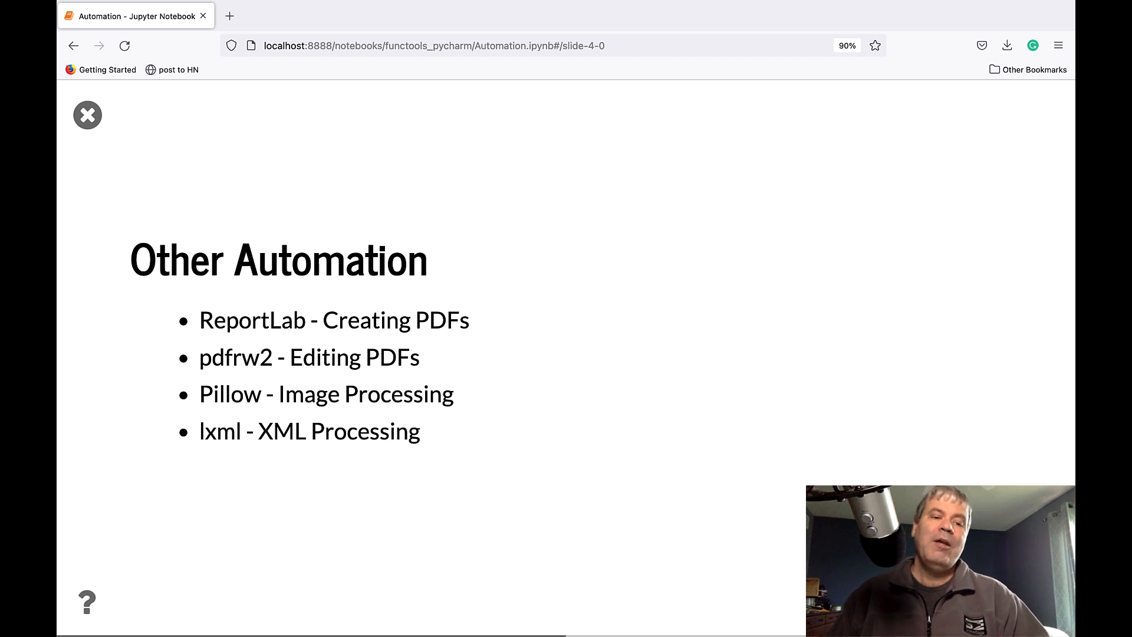
pyautogui.moveTo(445, 398)
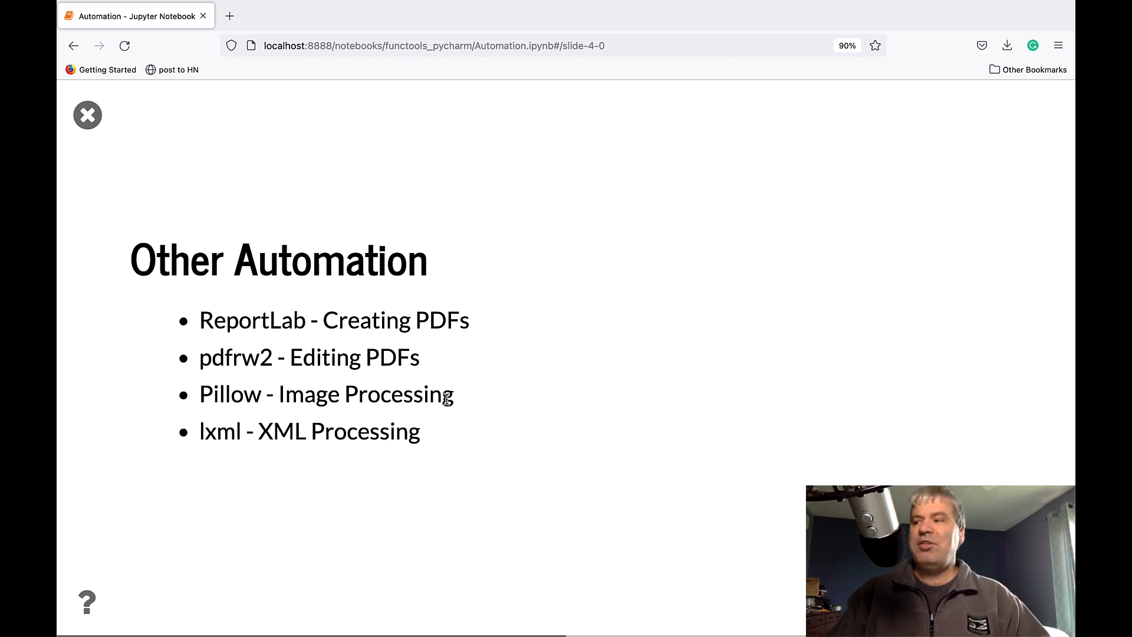